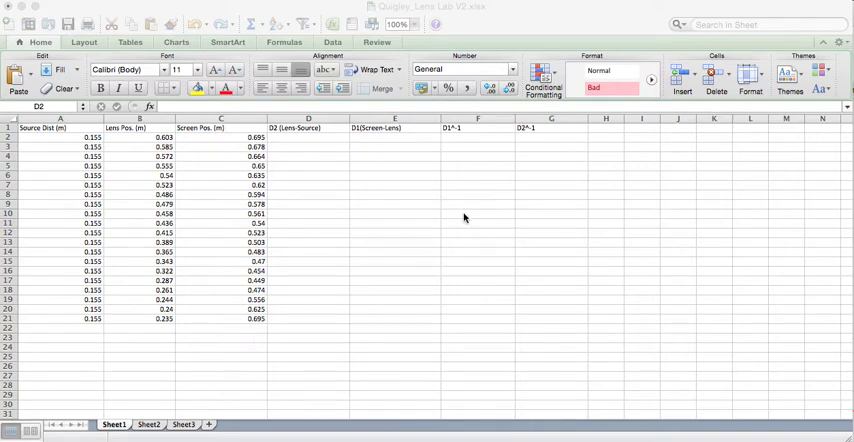
Enter =B2-A2 in D2 and fill it down to D21, giving distances from 0.448 to 0.08.
click(308, 137)
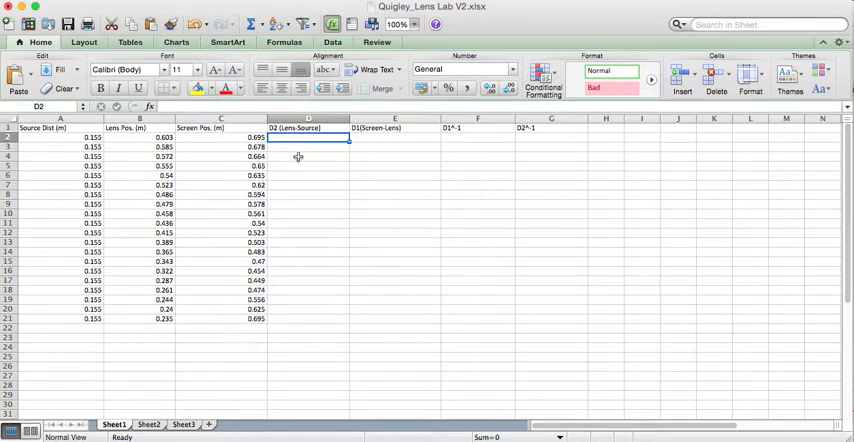
mouse_move(150, 175)
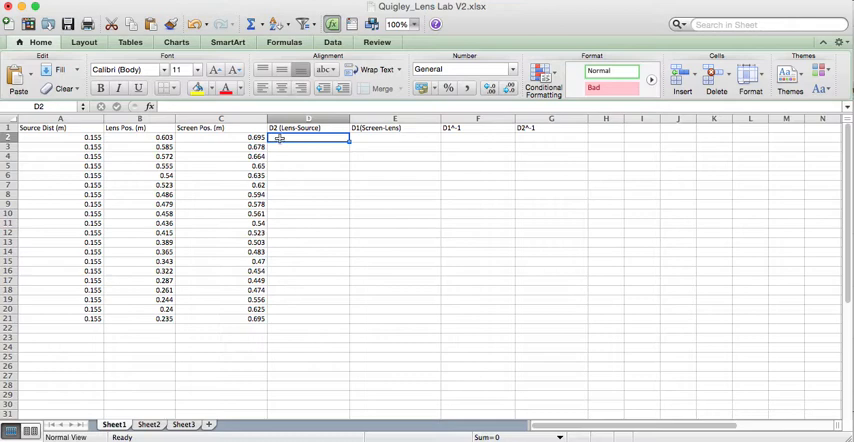
mouse_move(378, 131)
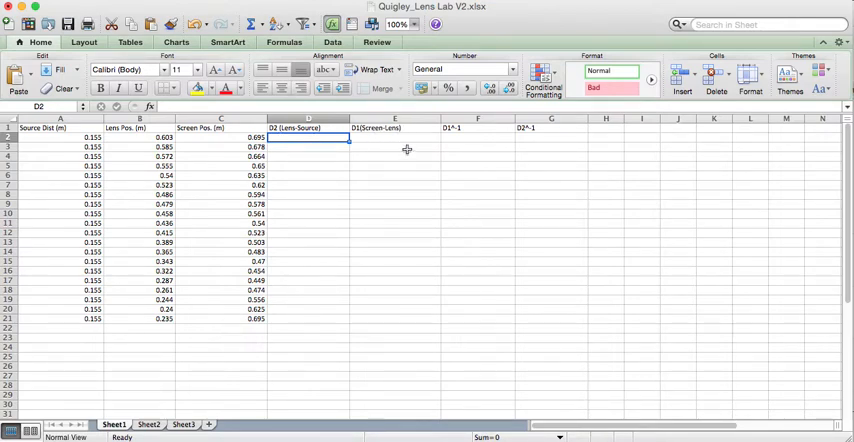
mouse_move(455, 137)
text(=B2)
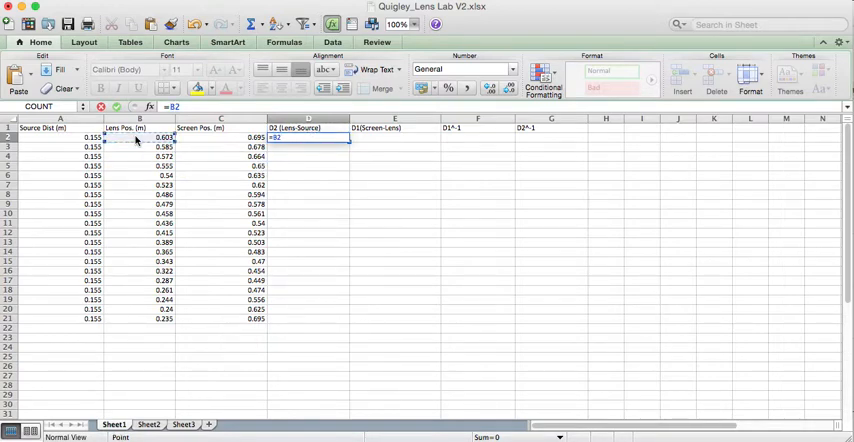
click(60, 137)
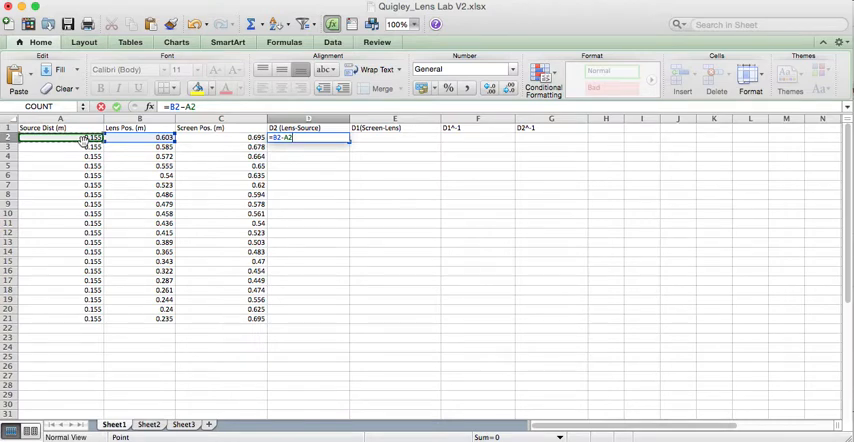
key(Return)
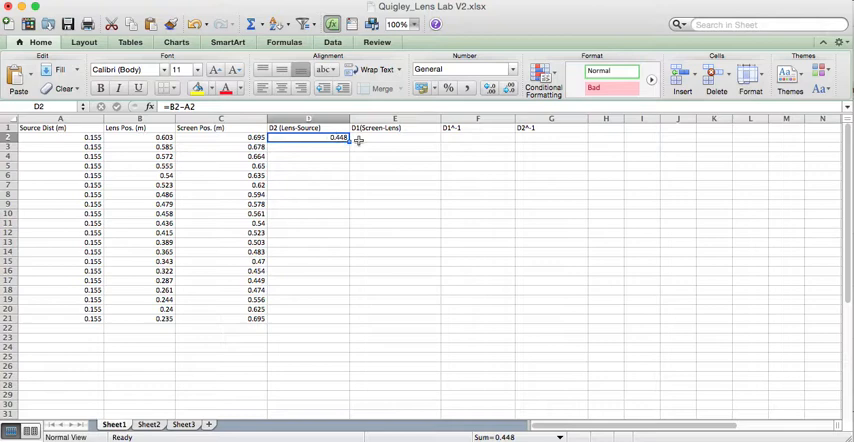
mouse_move(335, 277)
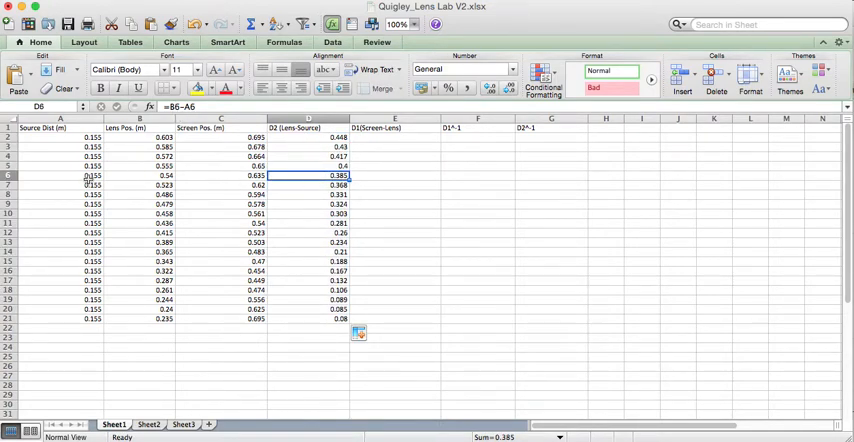
click(307, 185)
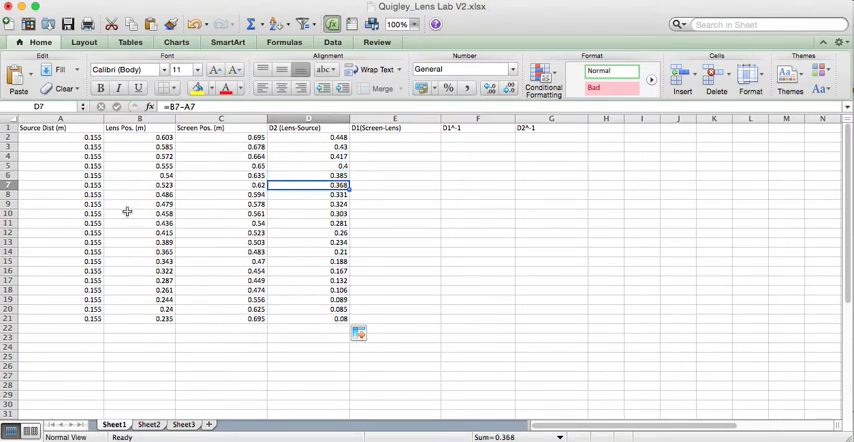
mouse_move(127, 211)
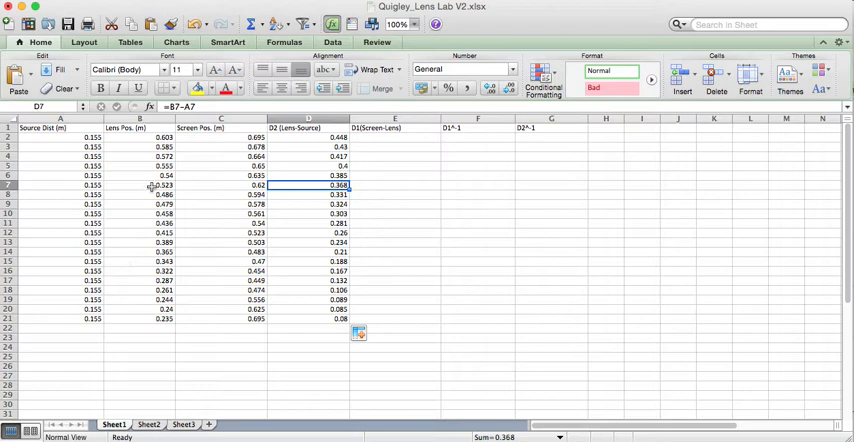
Enter =C2-B2 in E2 as the first screen-minus-lens distance (0.092).
click(397, 137)
text(=C2-B2)
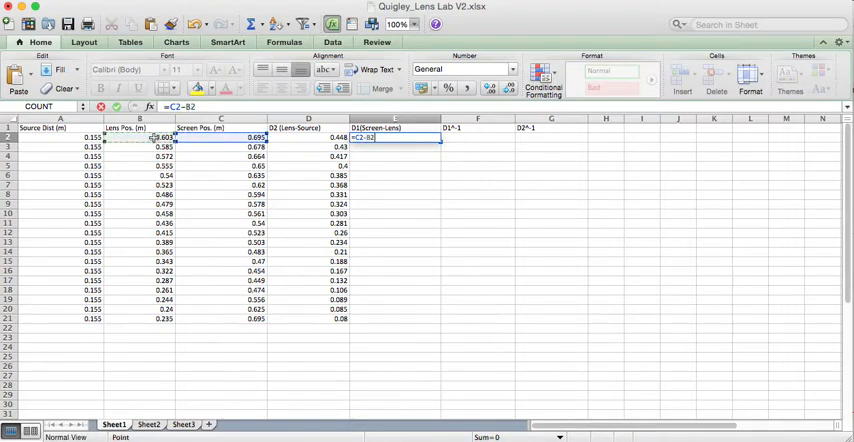
key(Return)
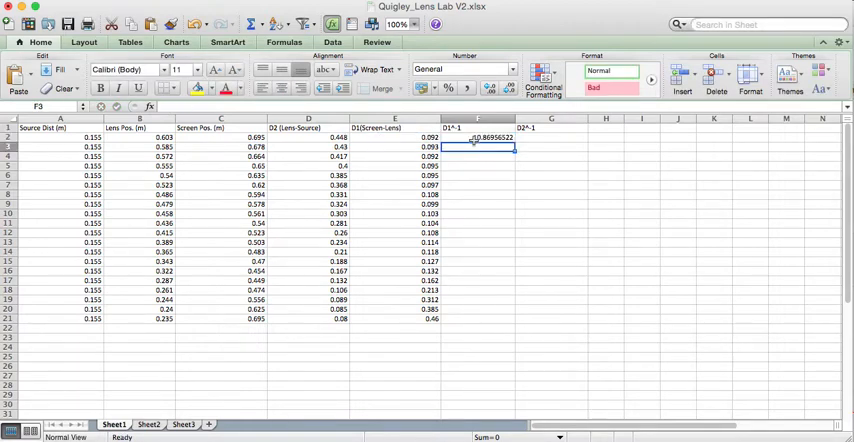
Fill =1/E2 down F2:F21 (10.87 to 2.17) and start =1/D2 in G2.
drag(478, 138, 500, 288)
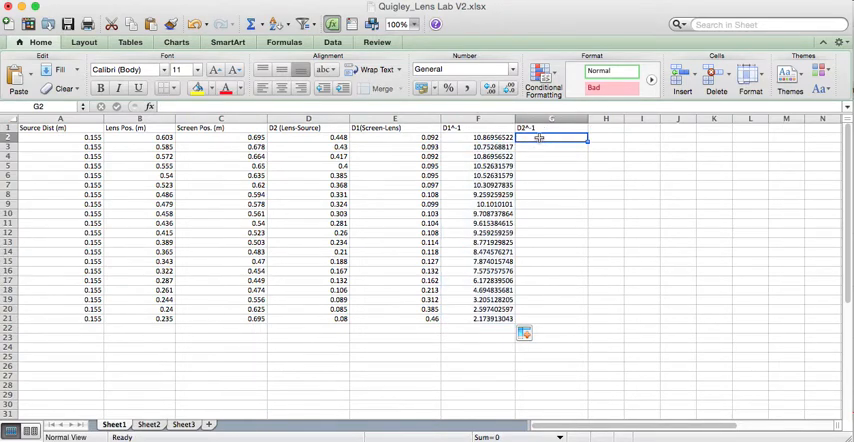
text(1/)
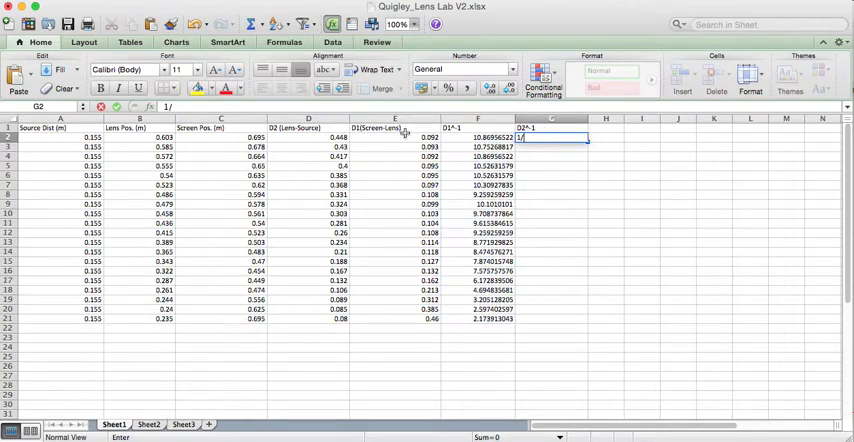
click(308, 137)
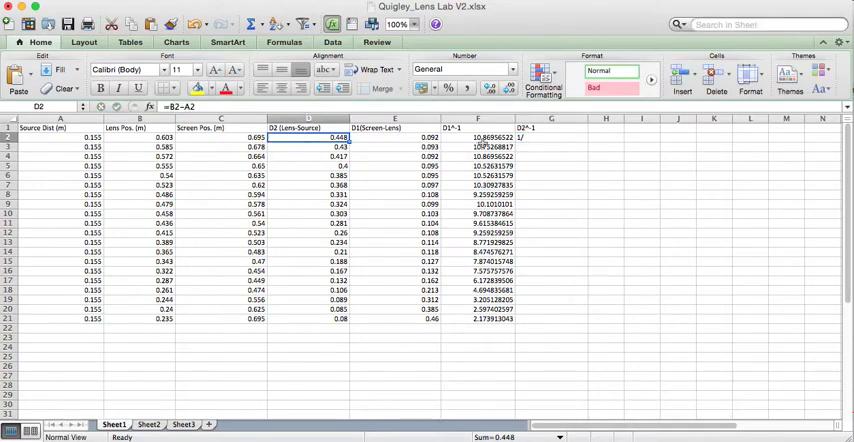
click(551, 137)
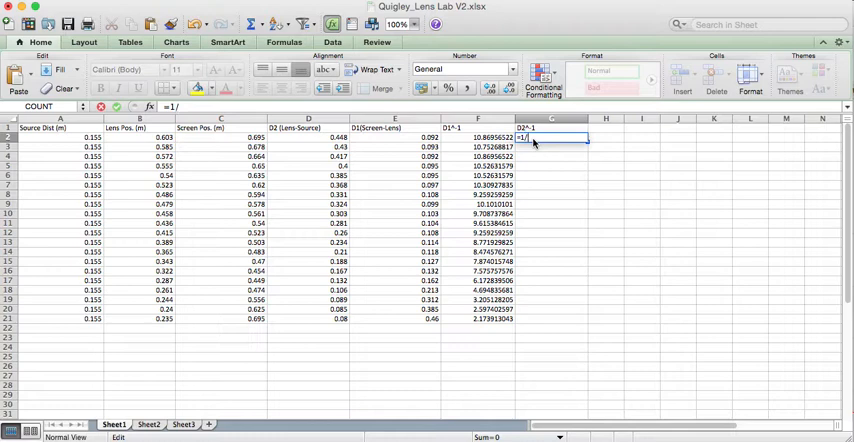
click(309, 137)
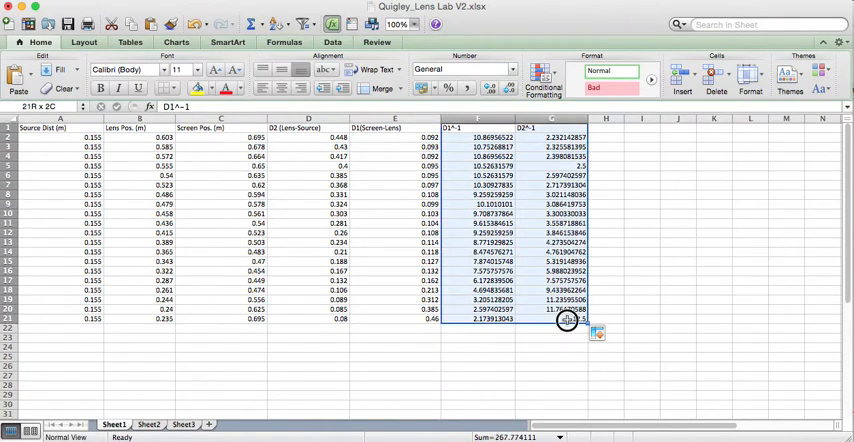
Fill the D2^-1 reciprocals down, select F1:G21 and insert a scatter chart.
click(572, 320)
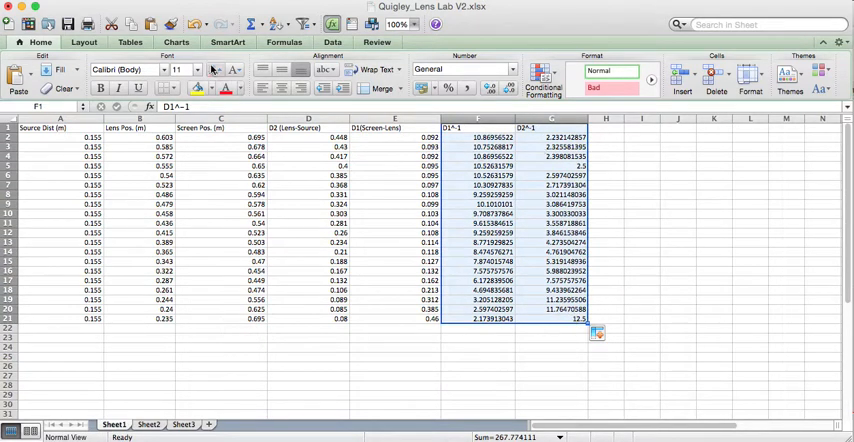
click(176, 42)
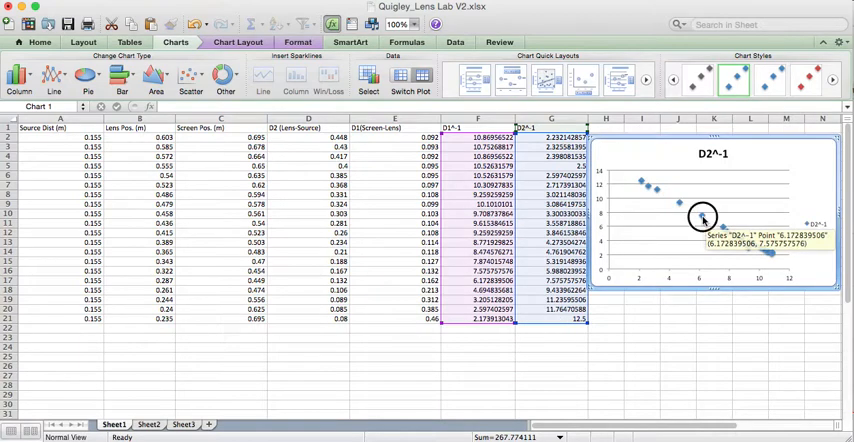
Add a linear trendline displaying its equation y = -1.1851x + 14.901 on the chart.
click(703, 218)
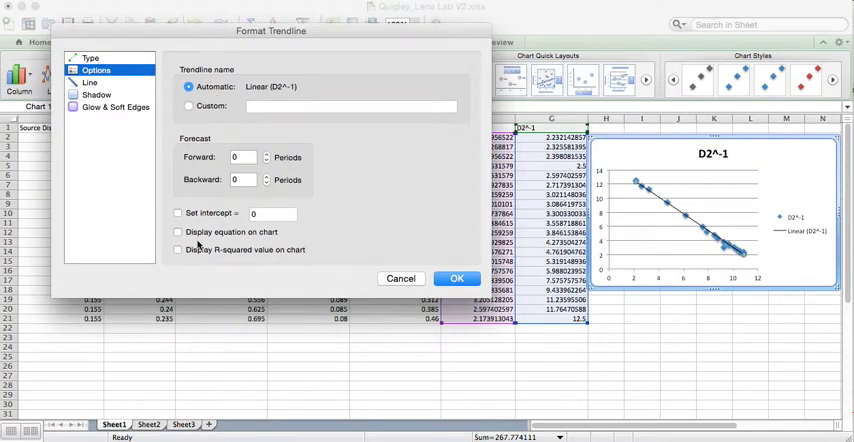
click(178, 231)
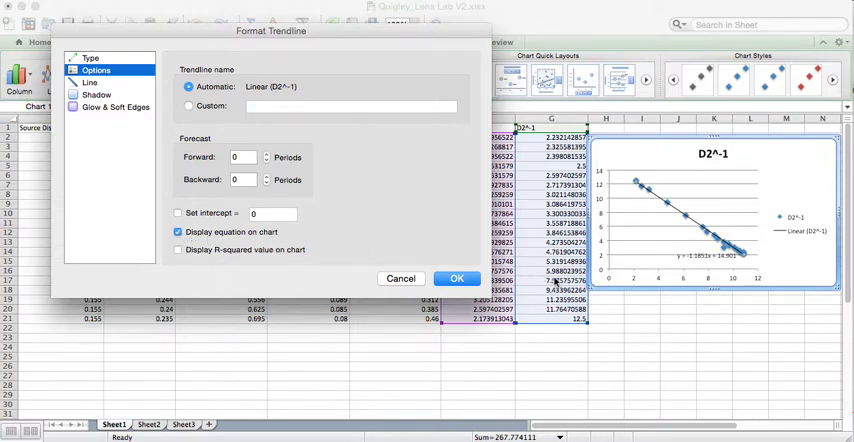
click(457, 278)
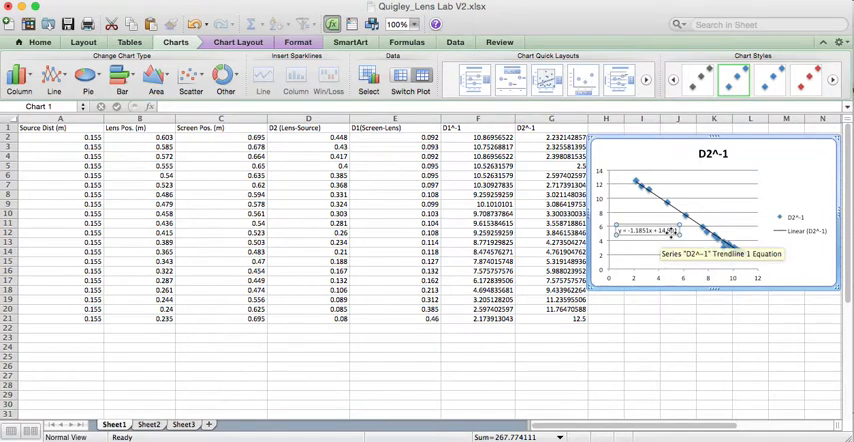
mouse_move(697, 247)
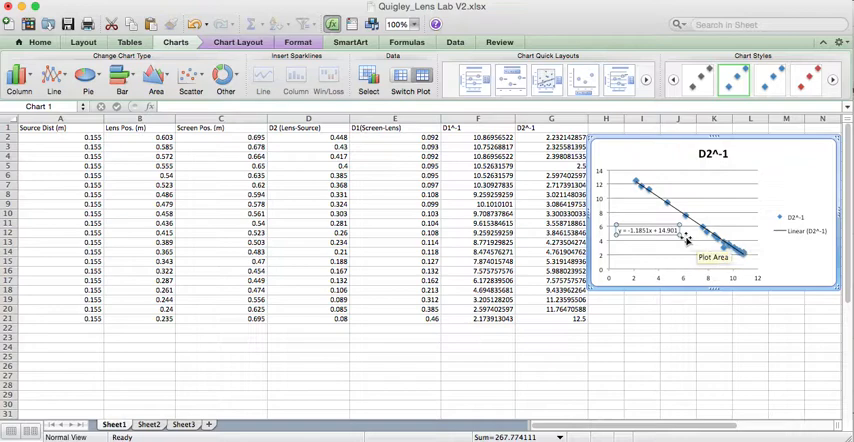
mouse_move(716, 204)
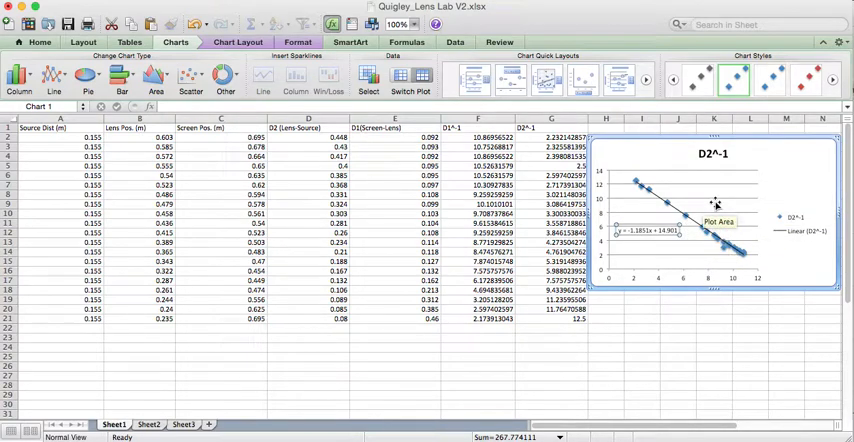